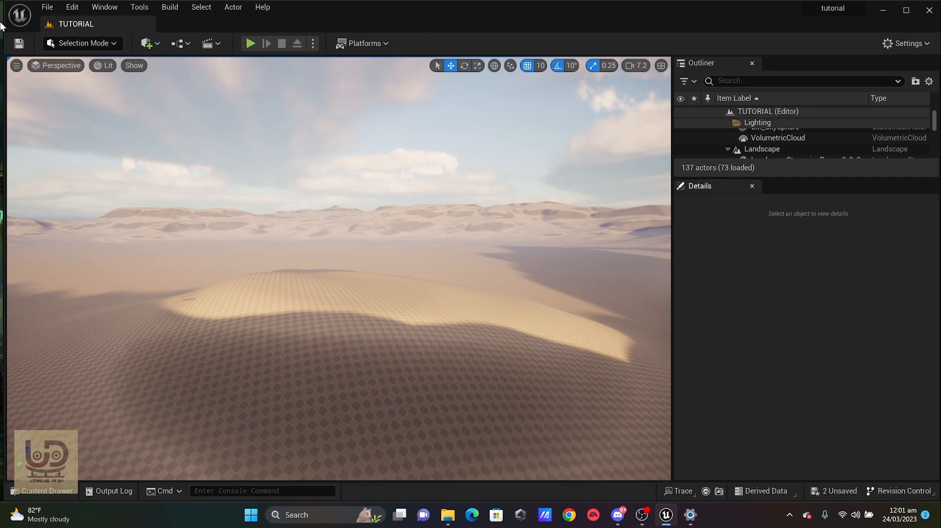
- Find the Procedural Content Generation Framework in Edit > Plugins and confirm it is enabled
left_click(72, 7)
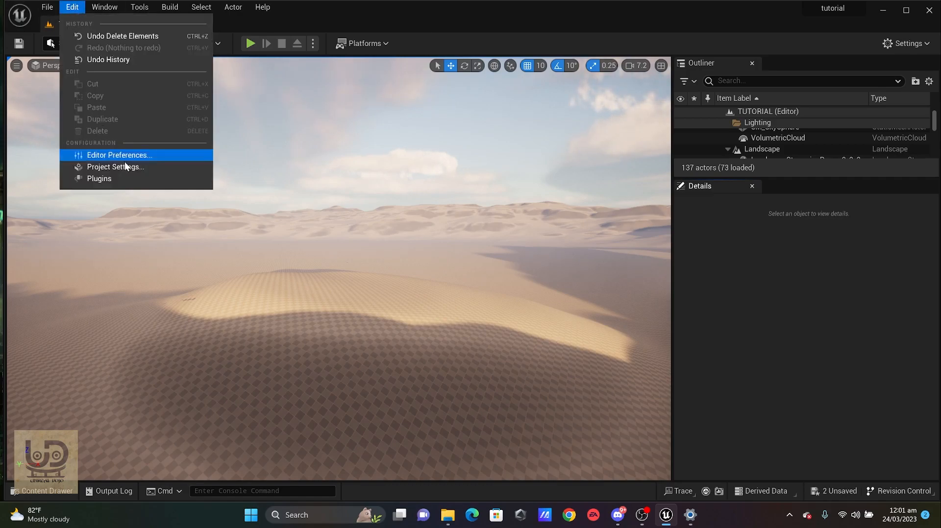
left_click(98, 178)
type("content gen")
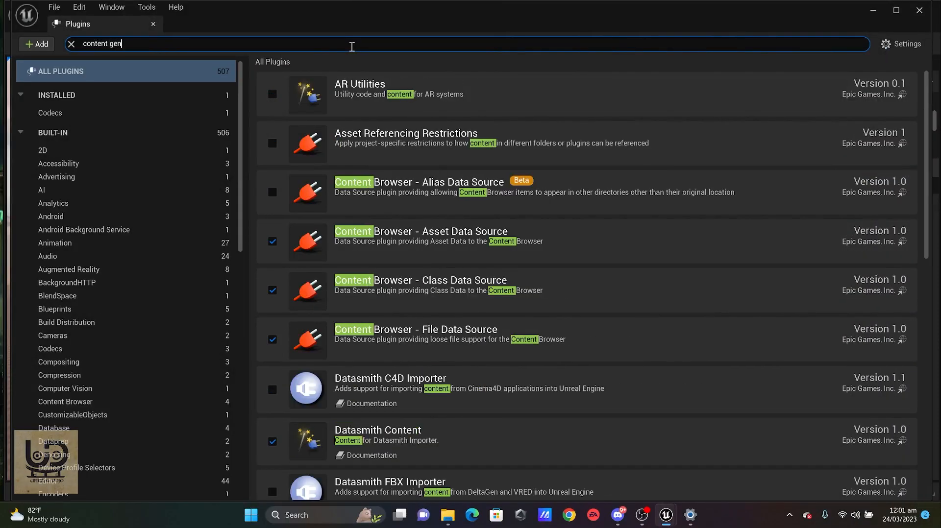
type("e")
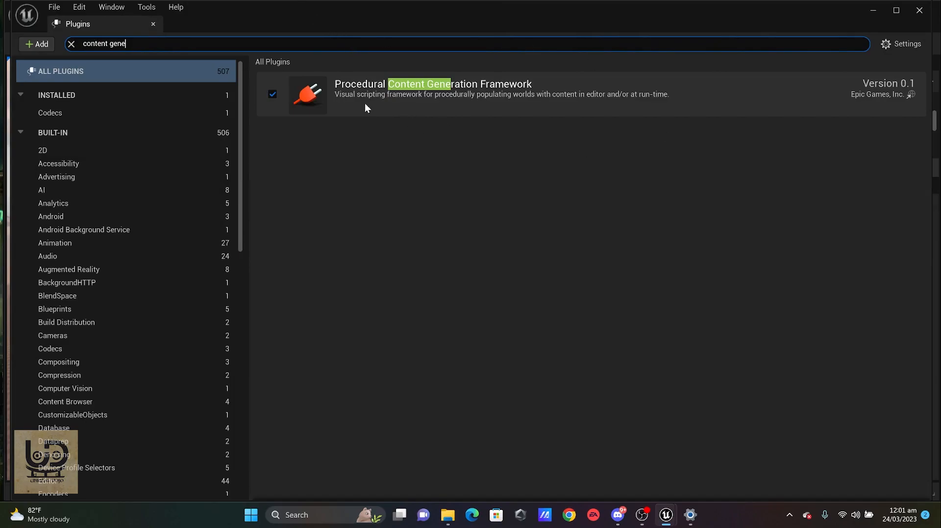
mouse_move(282, 100)
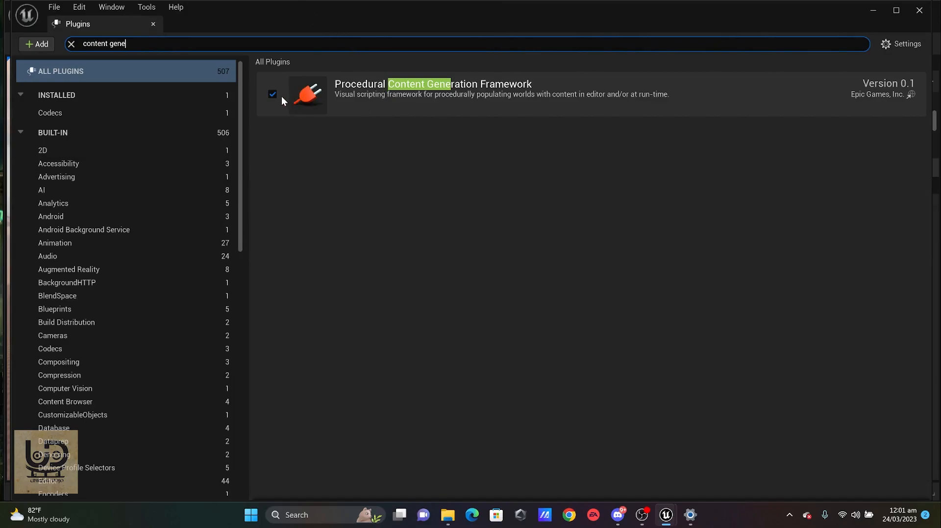
mouse_move(153, 23)
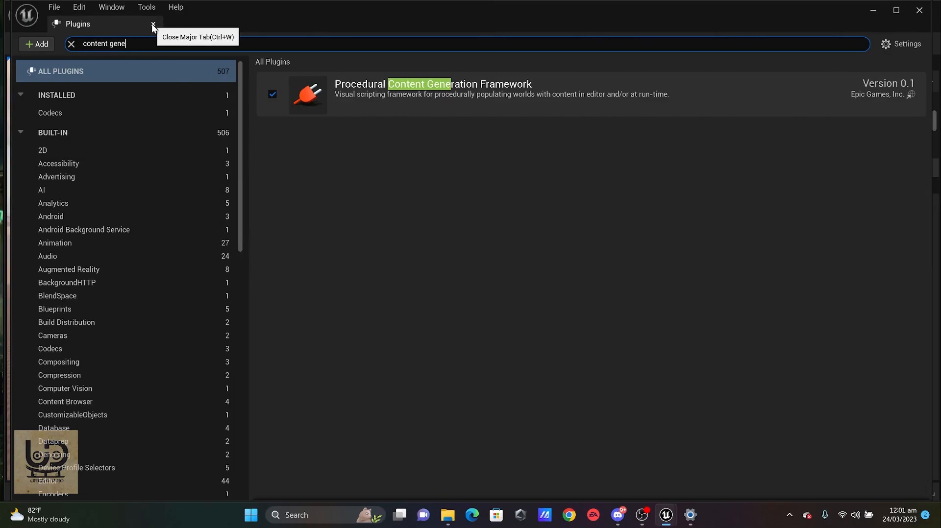
- Create a new PCG Graph asset named 'grass' in the PGC content folder
left_click(153, 24)
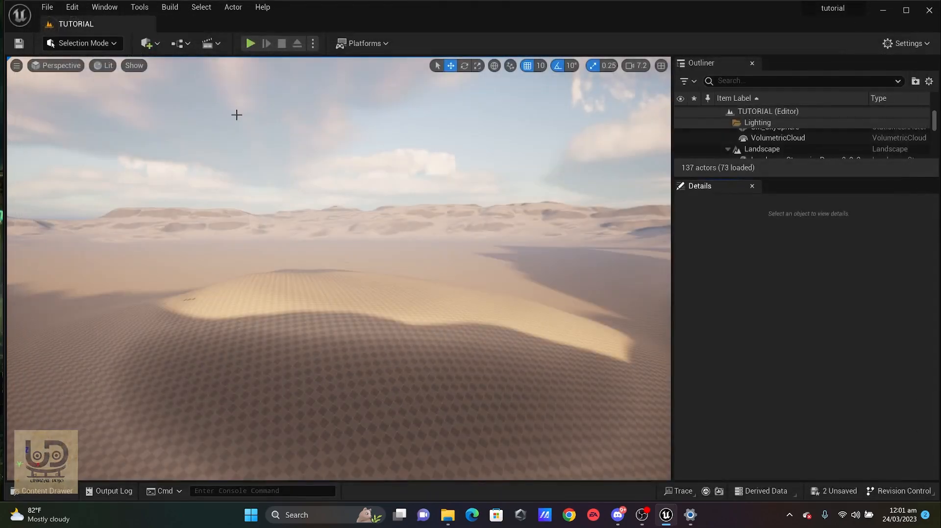
left_click(41, 491)
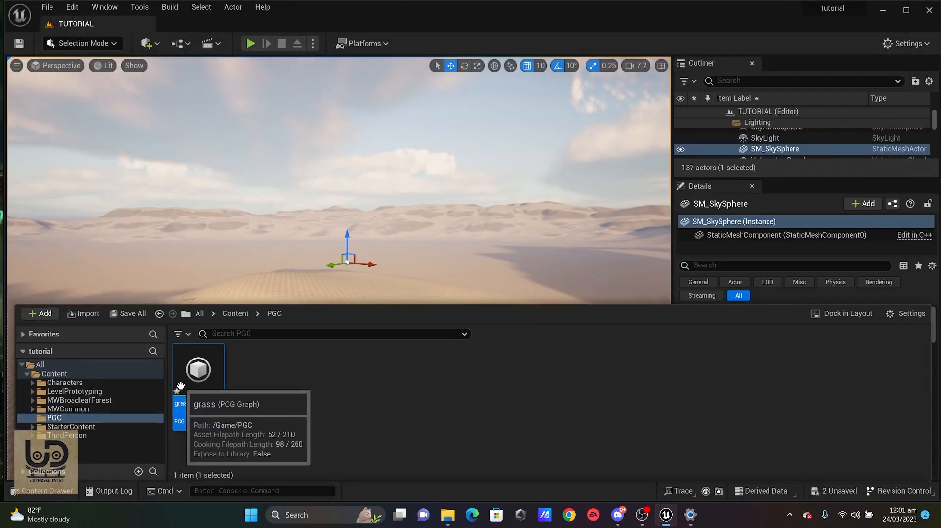
mouse_move(200, 370)
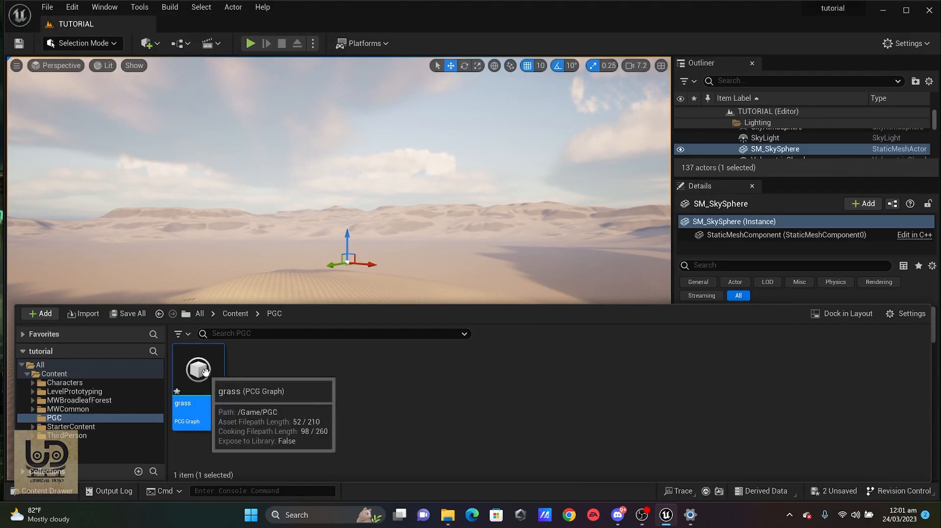
mouse_move(384, 440)
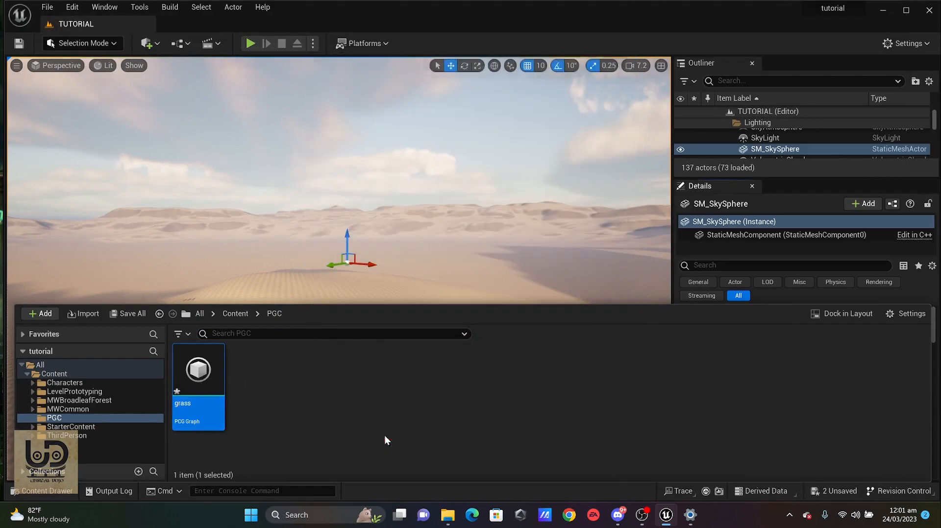
right_click(384, 440)
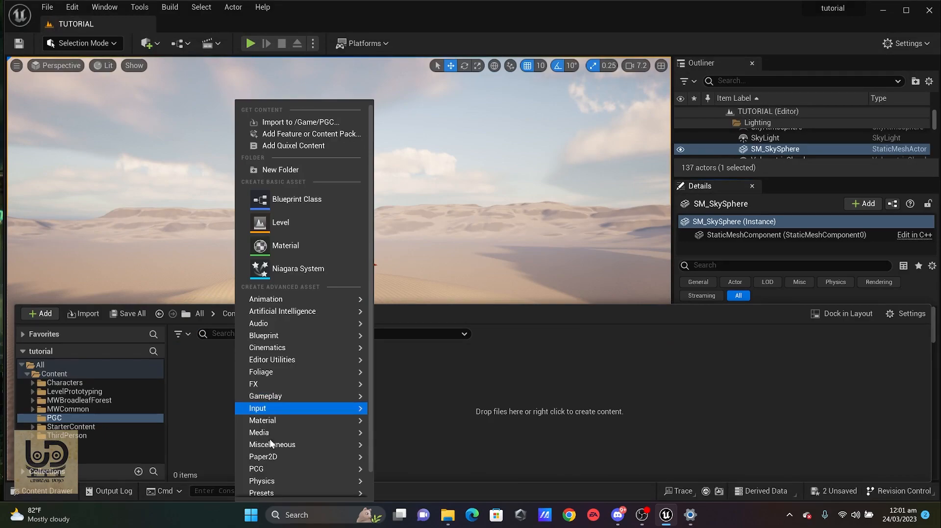
mouse_move(256, 469)
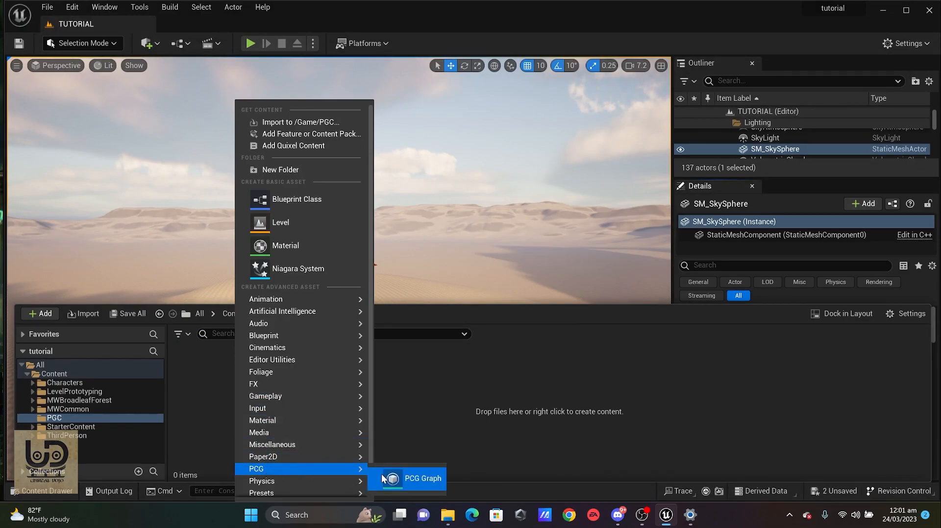
left_click(422, 478)
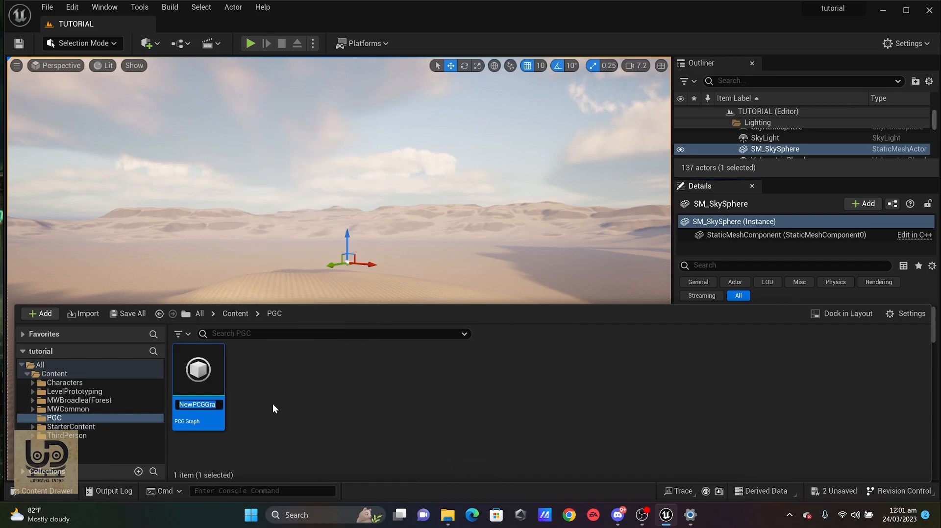
mouse_move(282, 393)
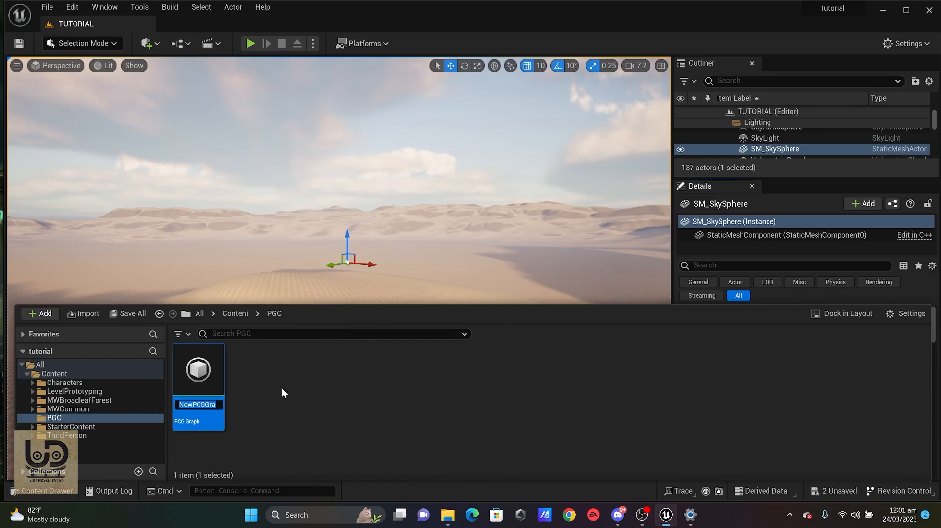
type("grass")
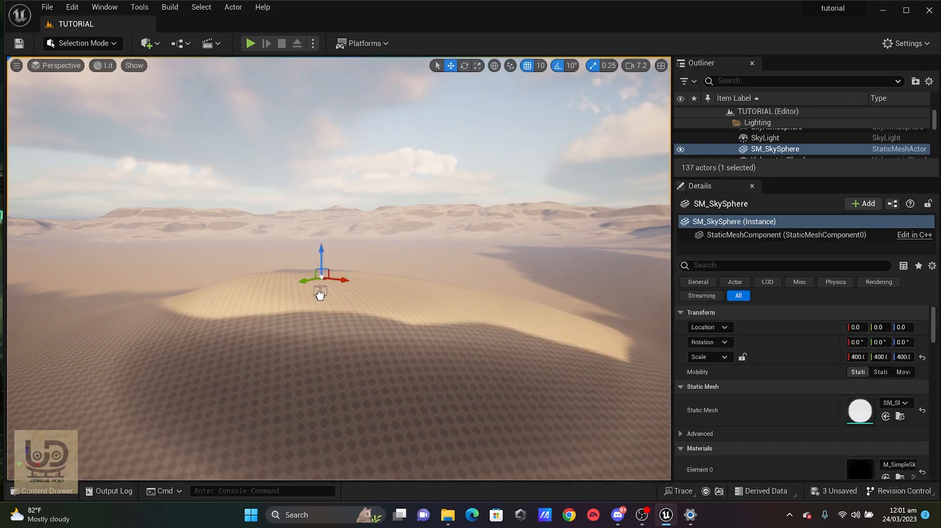
- Place the grass PCG volume in the level and scale it to roughly 27, 25, 14
left_click(752, 149)
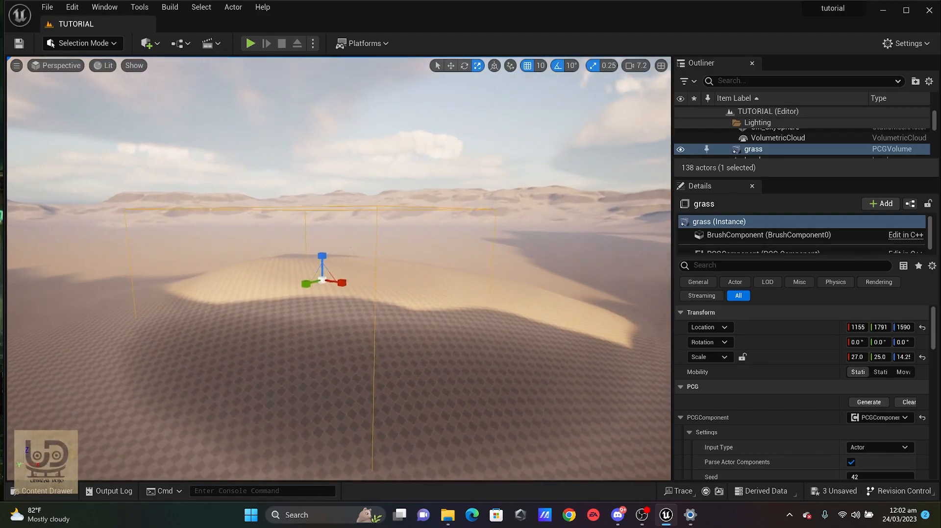
left_click(42, 491)
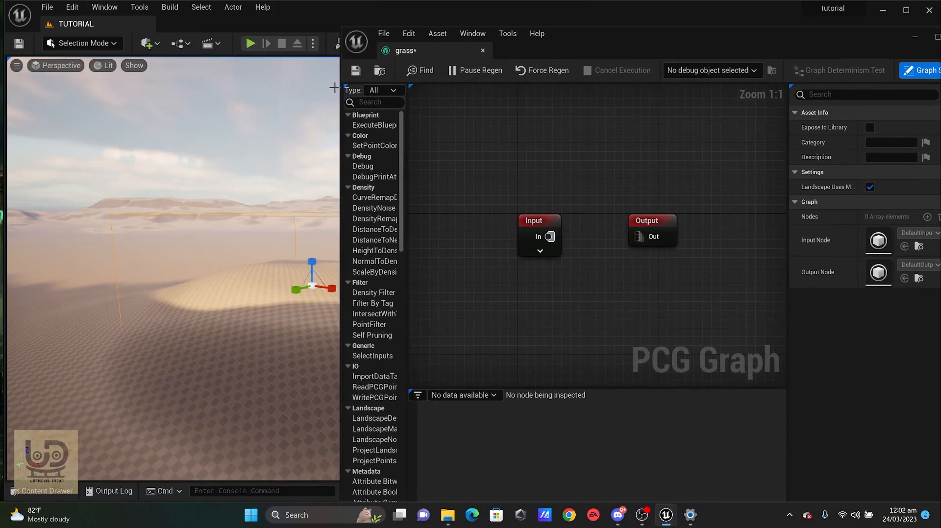
mouse_move(341, 68)
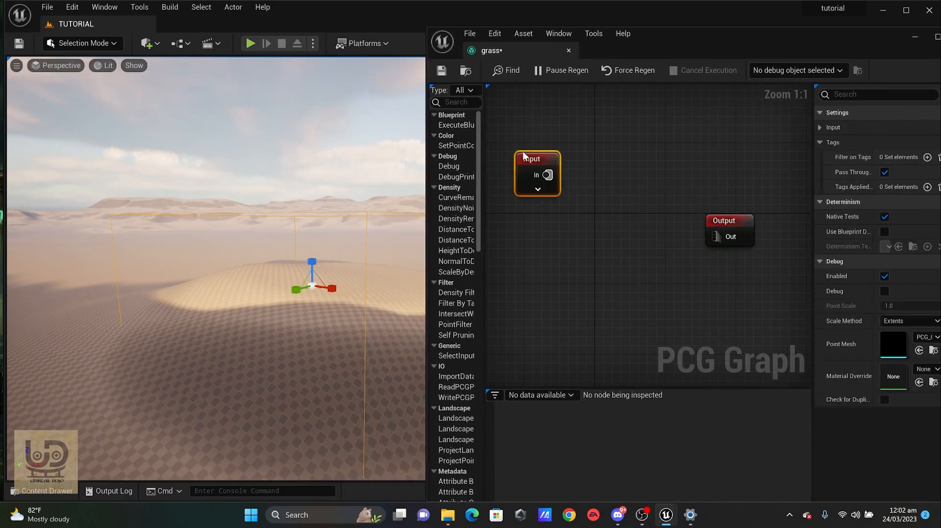
- Add a Surface Sampler node fed from the Input node's In pin
left_click(537, 175)
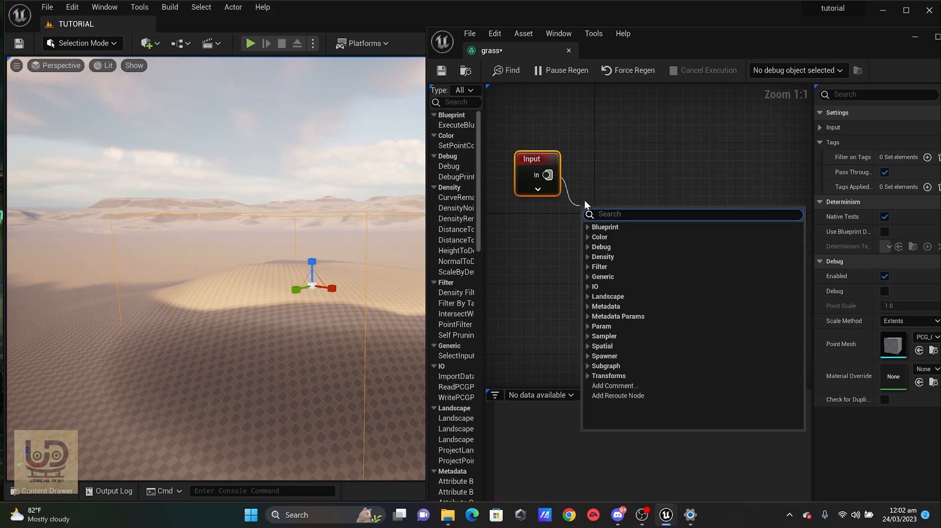
type("surface")
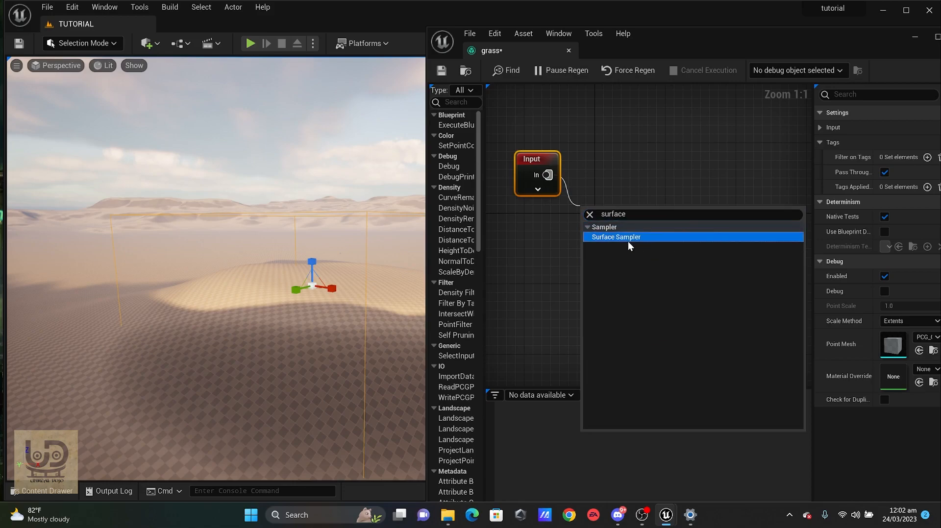
left_click(615, 236)
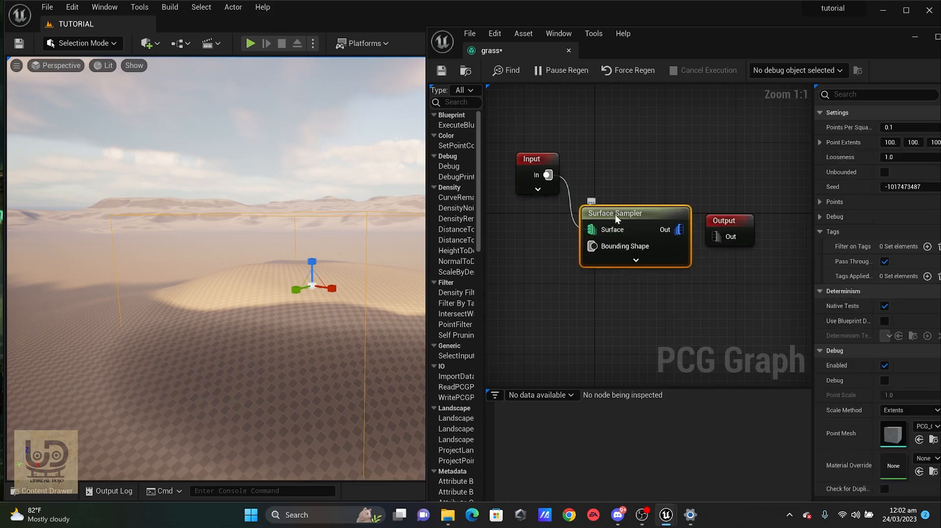
mouse_move(614, 220)
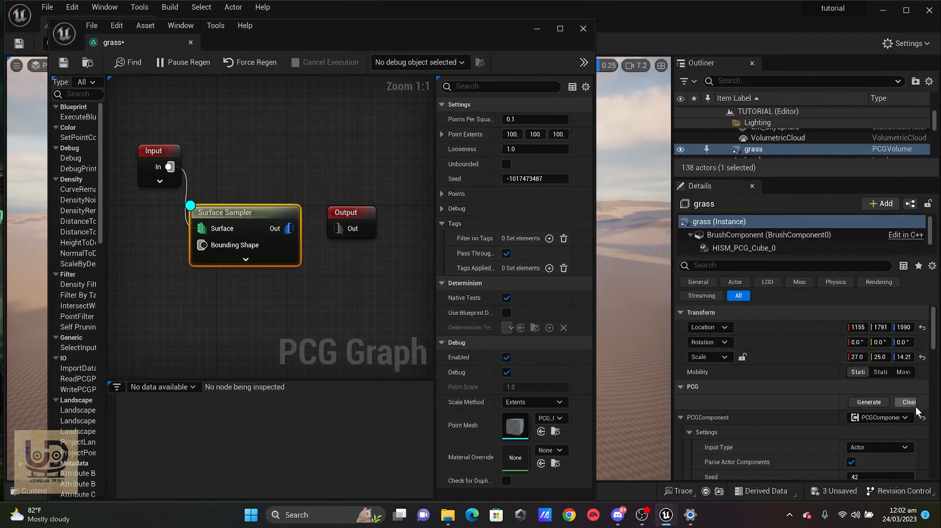
- Generate the PCG component so Surface Sampler debug cubes appear across the dune
scroll("down", 3)
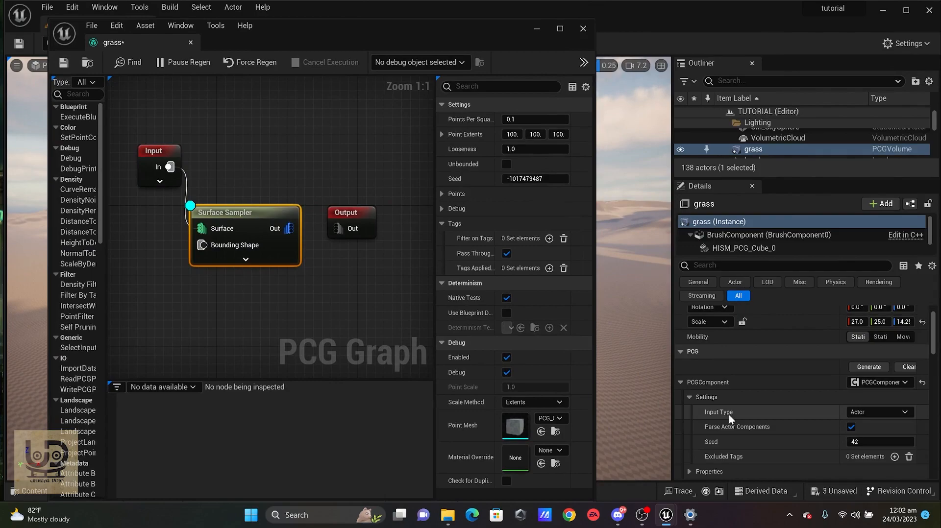
left_click(878, 412)
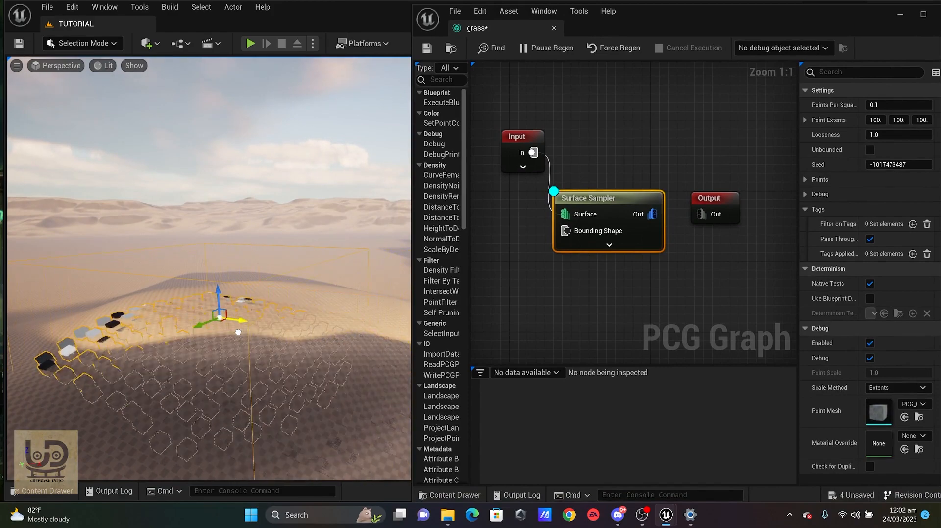
left_click(249, 514)
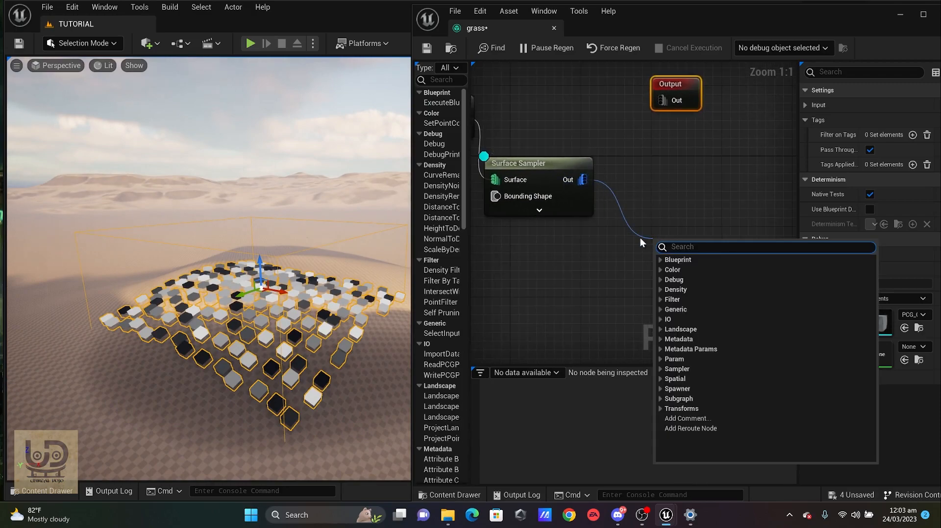
- Add a StaticMeshSpawner from the Surface Sampler output with a grass mesh entry
type("stat")
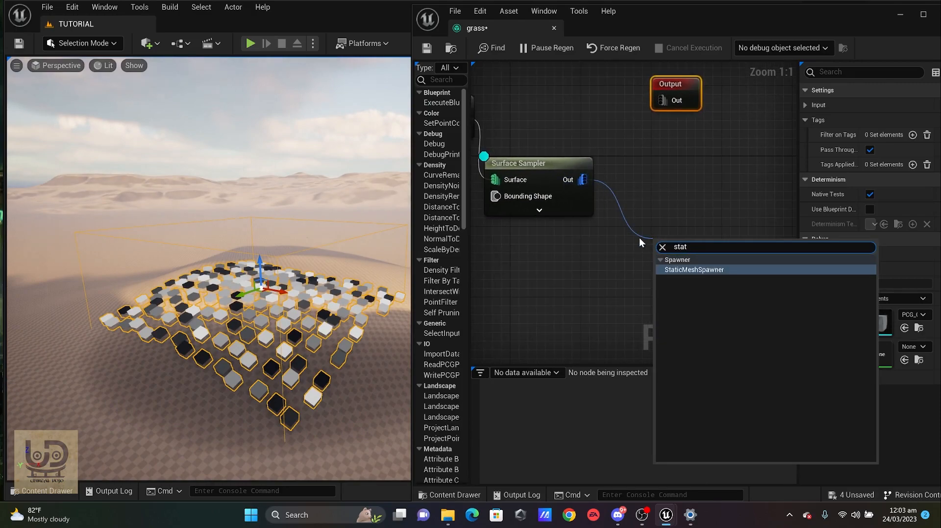
left_click(692, 269)
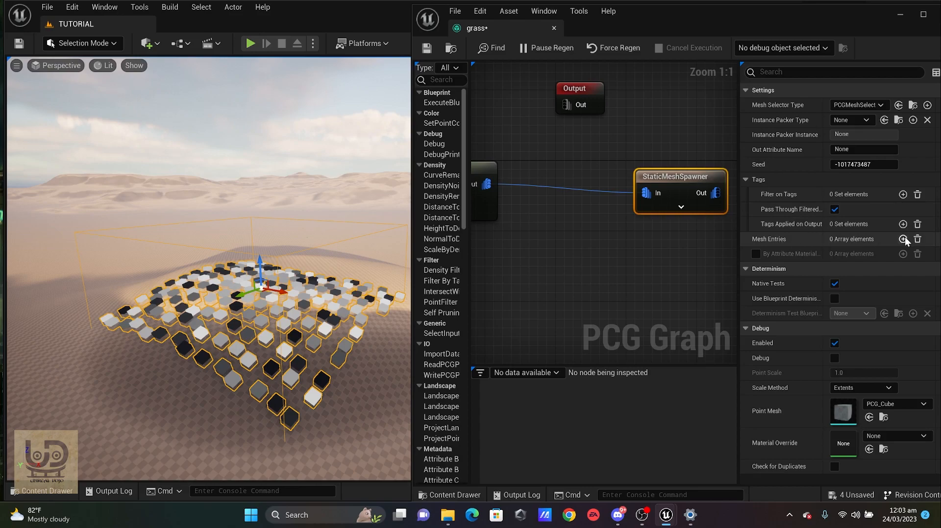
left_click(902, 239)
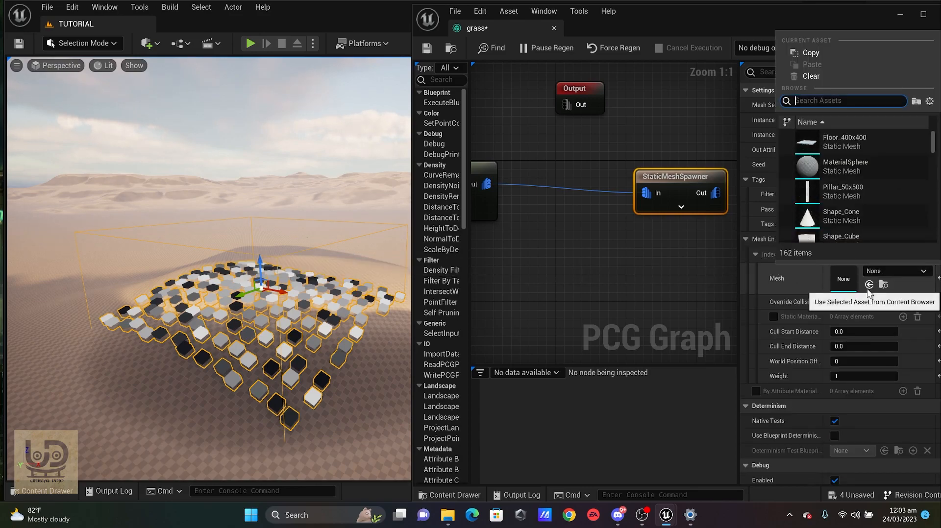
type("grass")
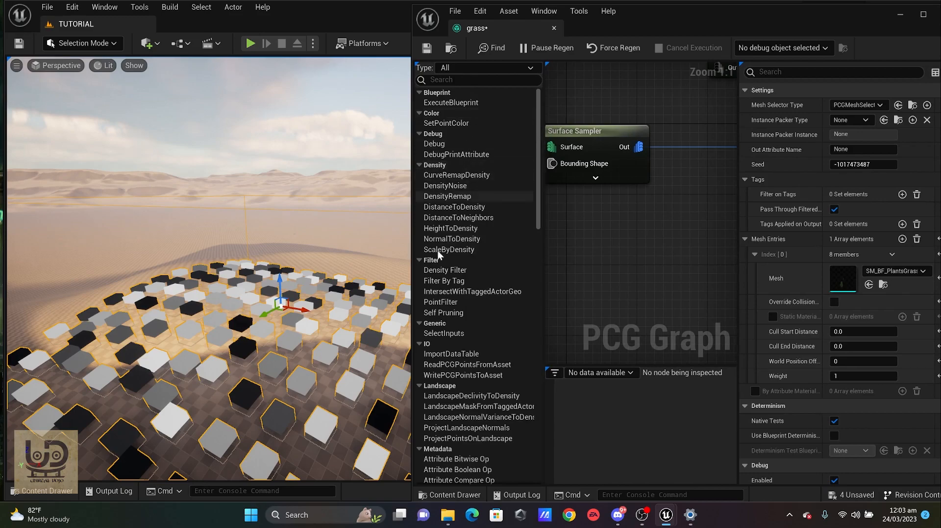
mouse_move(461, 257)
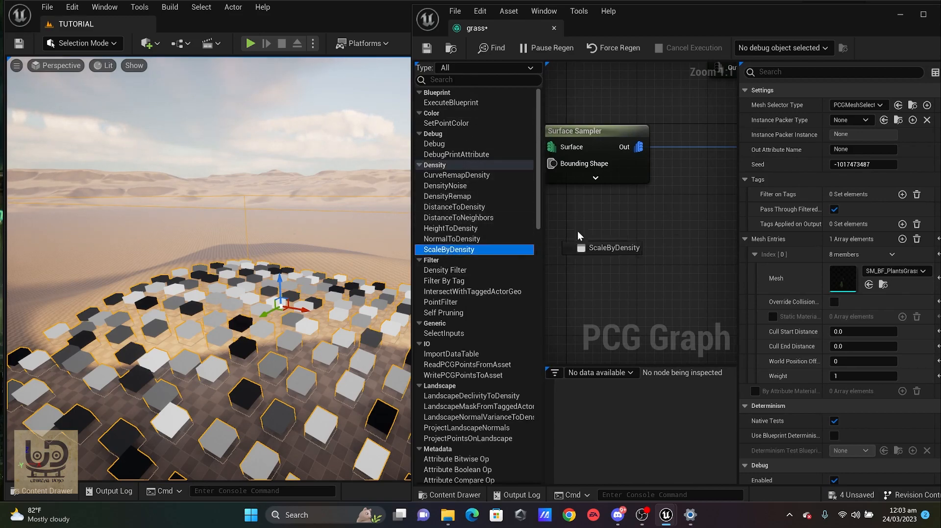
- Add ScaleByDensity, DensityNoise and NormalToDensity nodes to the graph
left_click(645, 213)
type("noise")
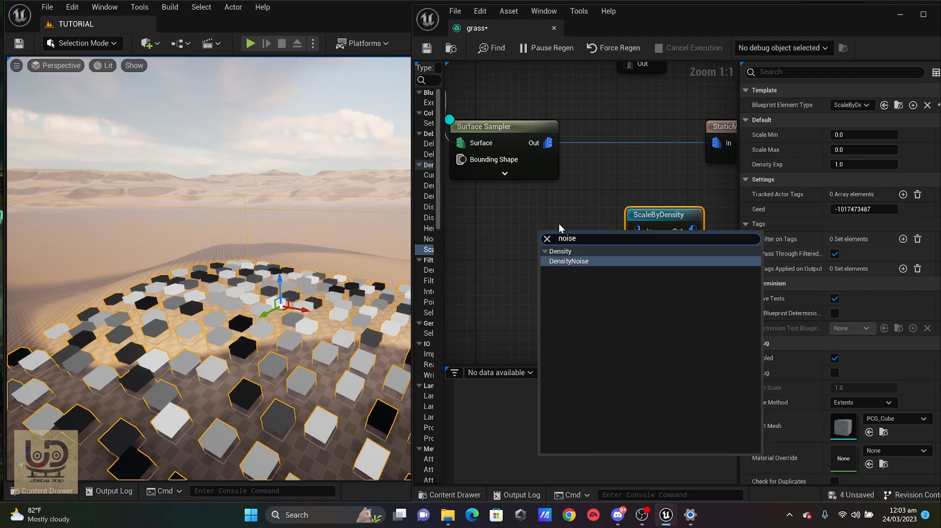
left_click(569, 261)
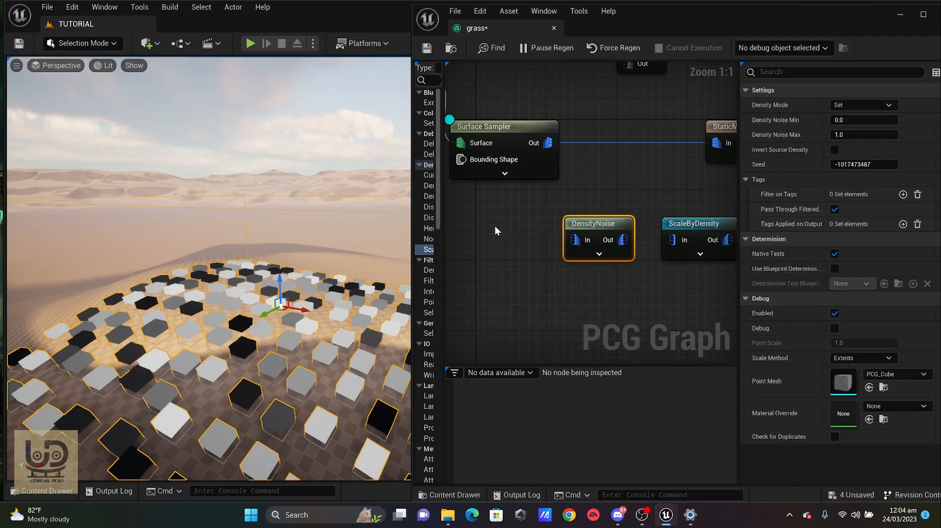
type("no")
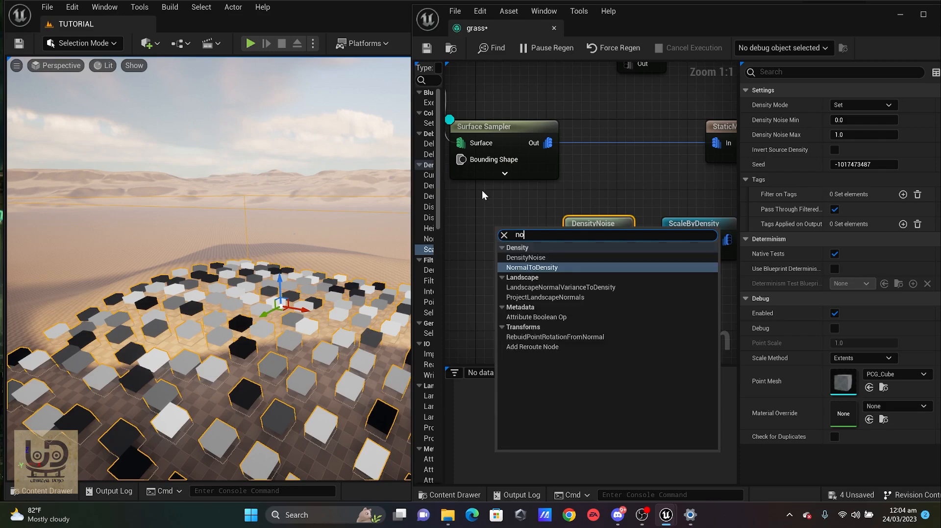
type("rma")
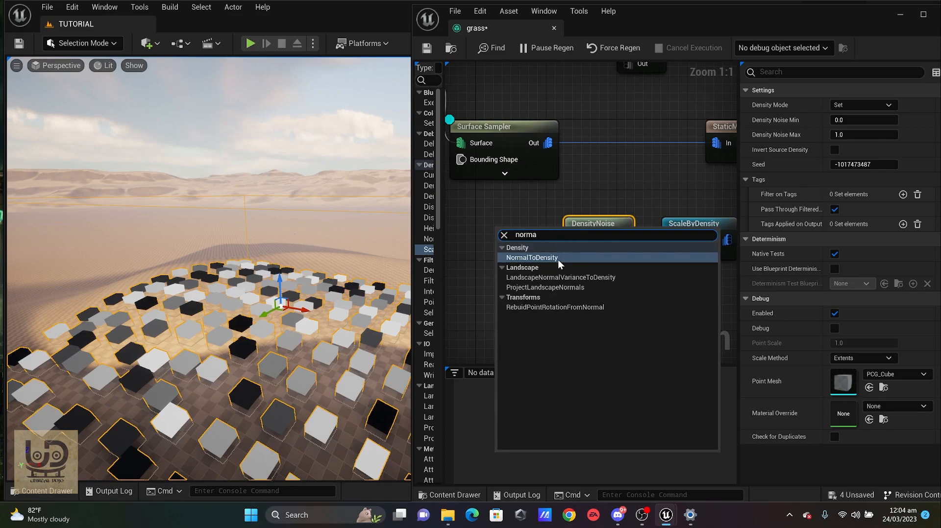
left_click(532, 258)
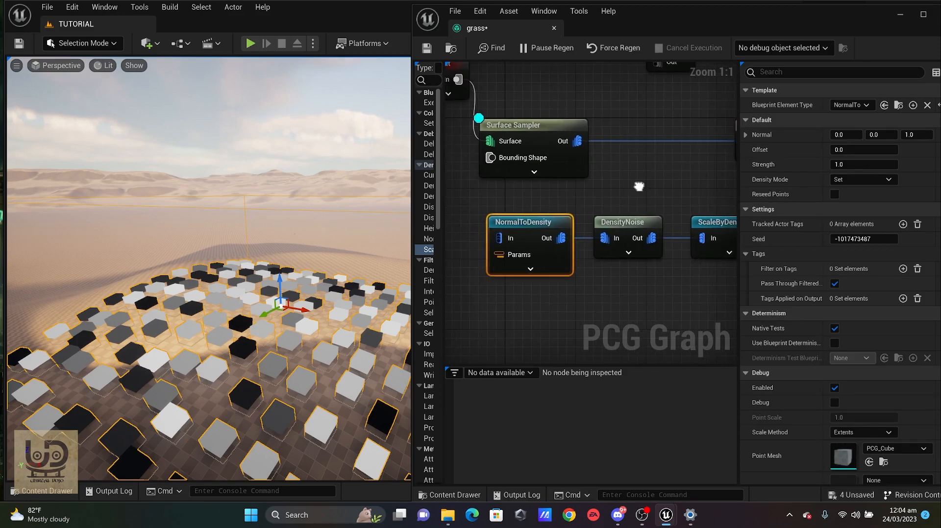
mouse_move(588, 118)
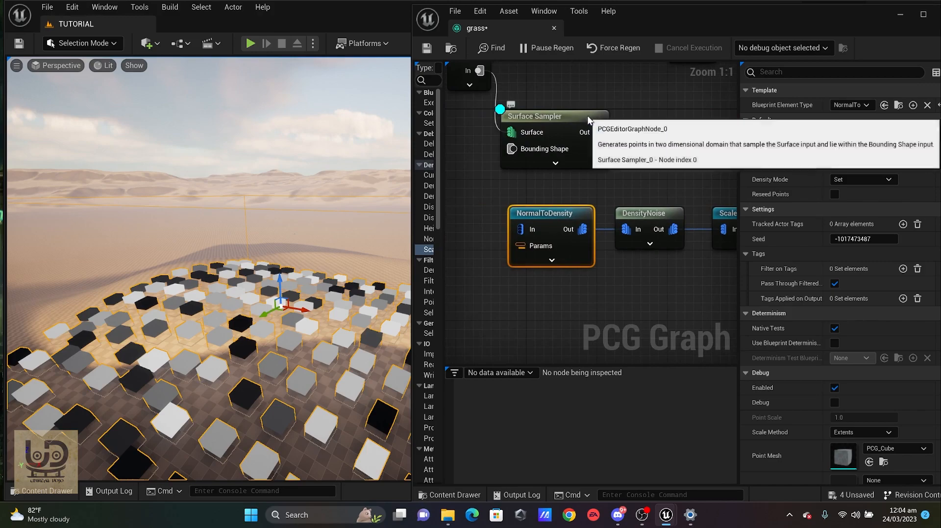
- Review the Surface Sampler settings and select ScaleByDensity to edit its scale
left_click(533, 115)
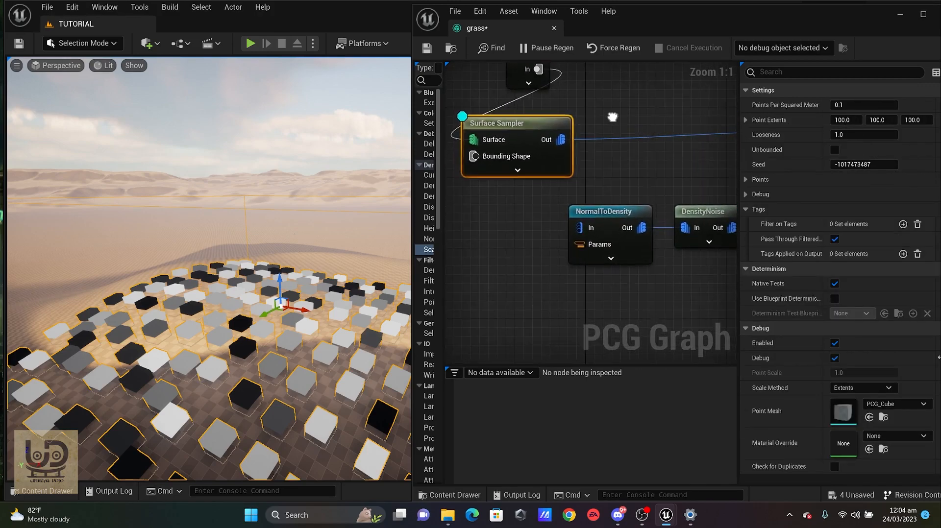
scroll("down", 3)
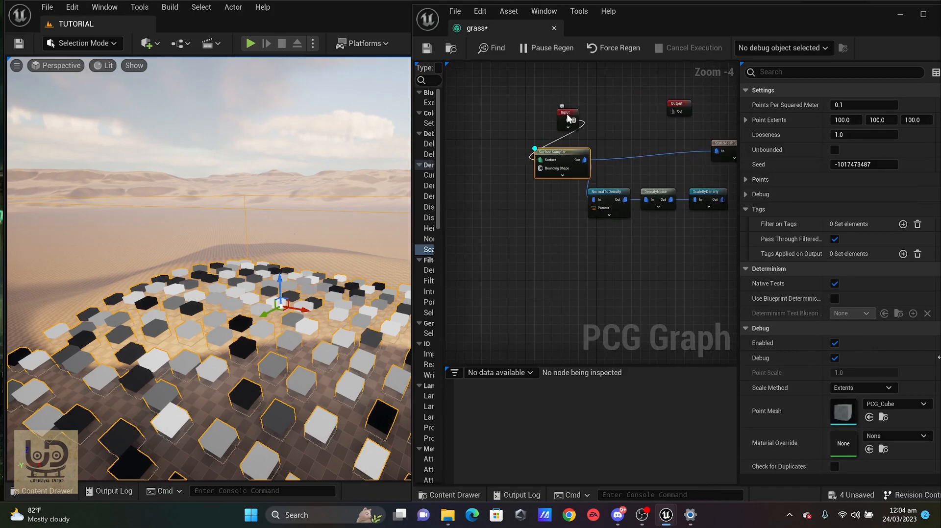
scroll("up", 3)
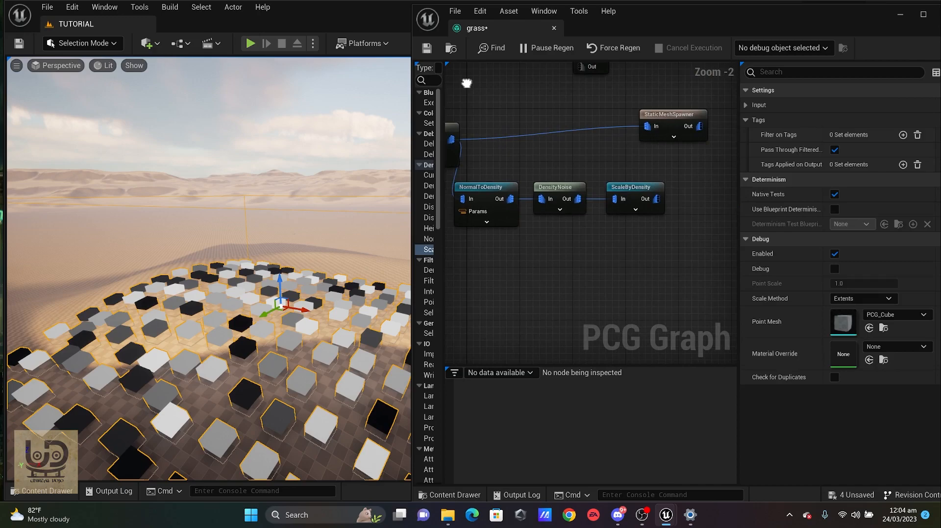
scroll("up", 3)
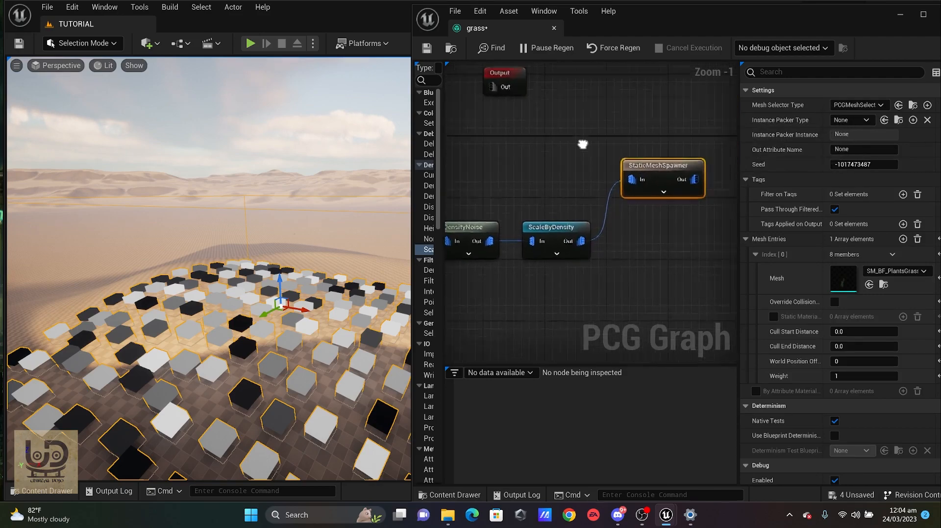
left_click(713, 164)
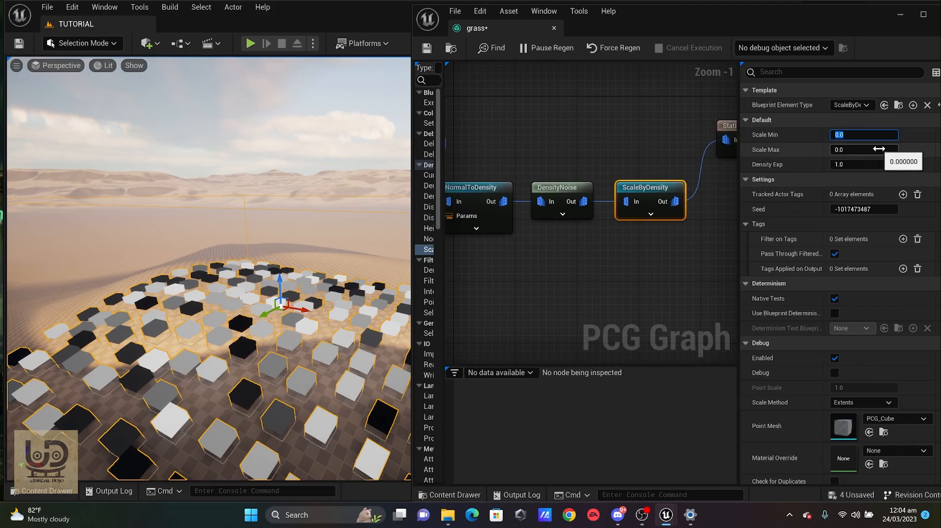
- Set ScaleByDensity Scale Min to 5 and Scale Max to 9
type("5")
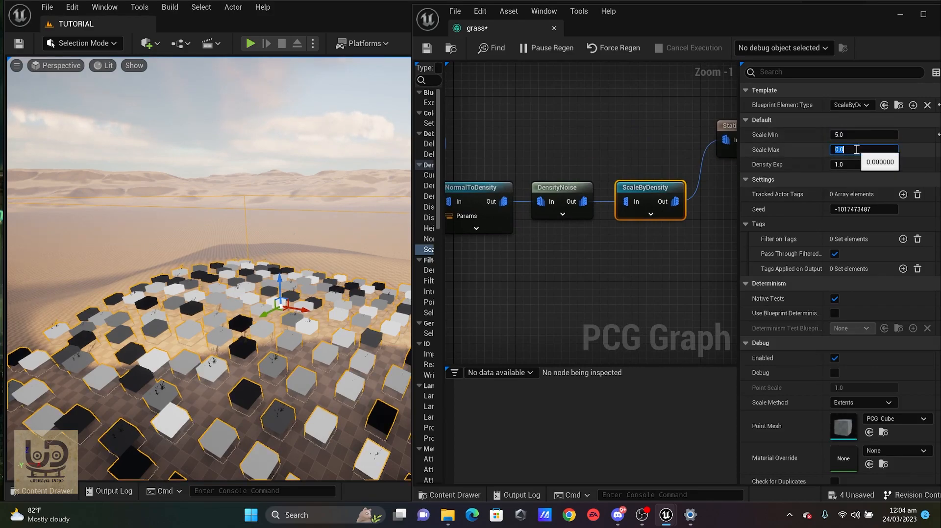
type("9")
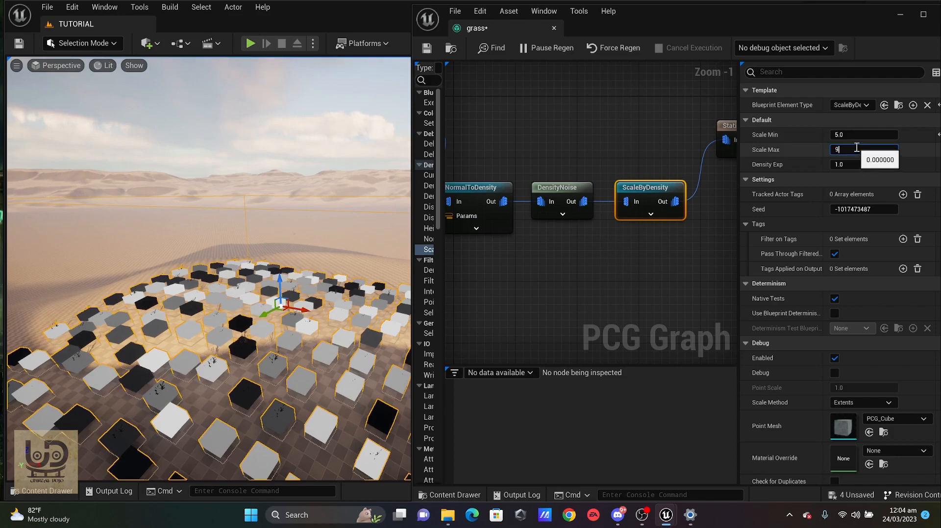
key("Return")
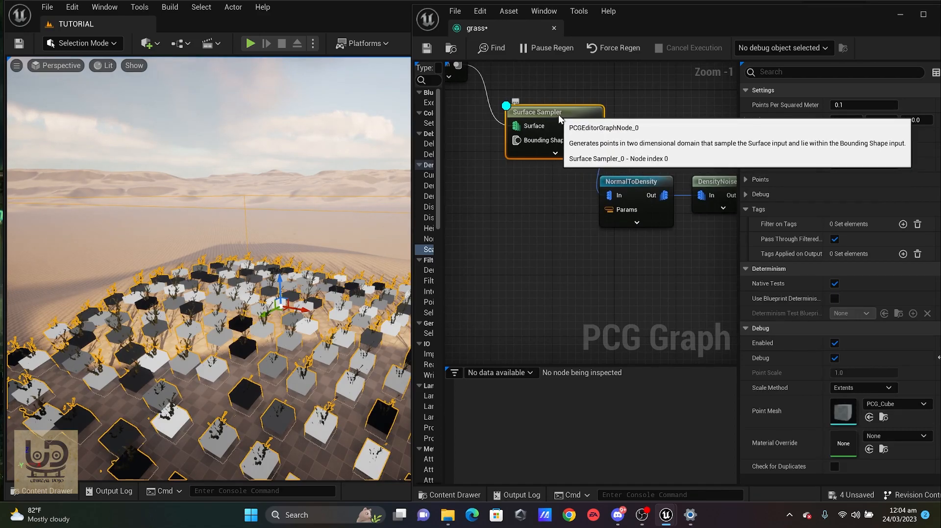
- Set the Surface Sampler to 1.354087 points per square metre, hide Debug, and play the level
left_click(250, 514)
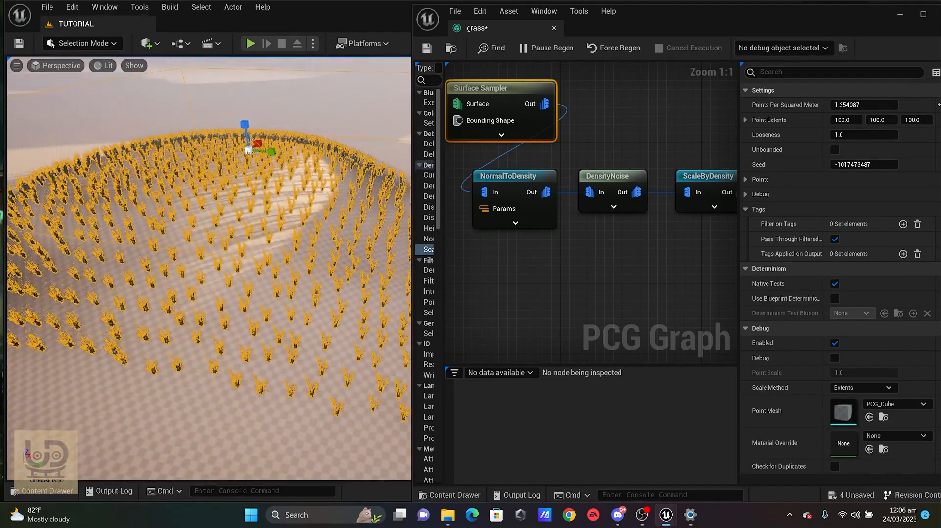
mouse_move(250, 43)
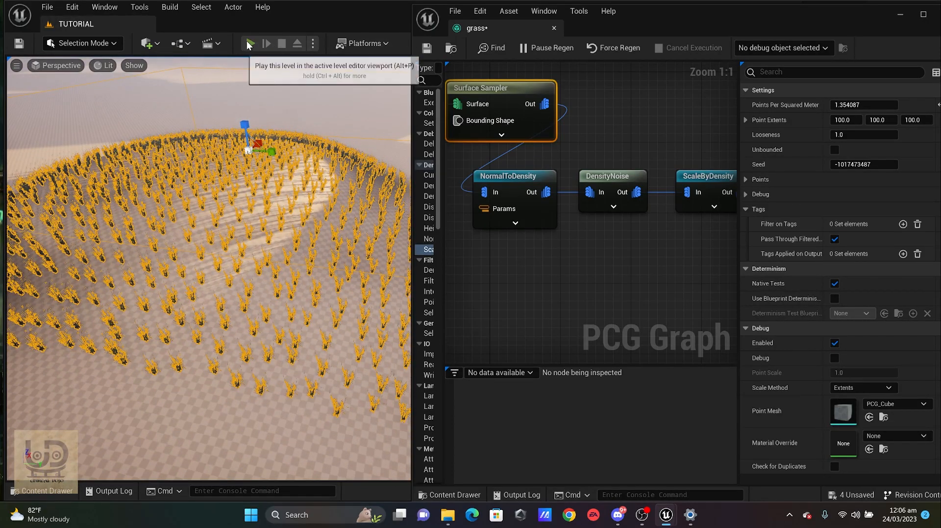
left_click(248, 43)
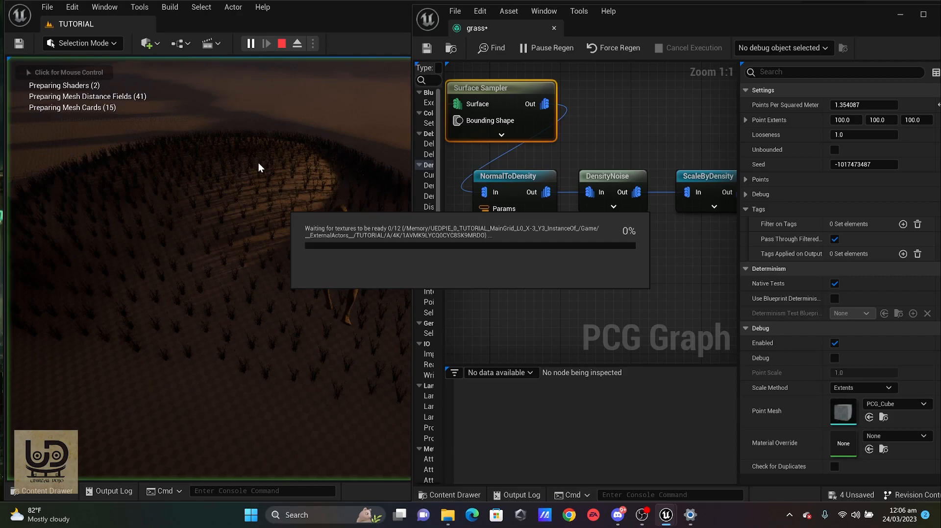